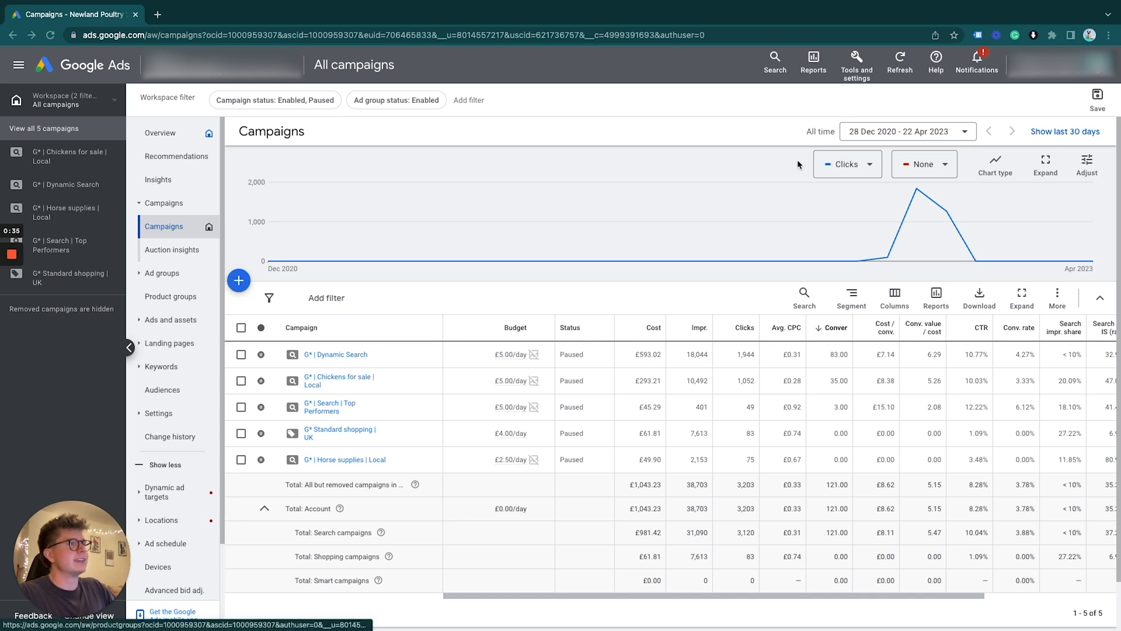
- Go from the campaigns overview to the account's Conversions summary via Tools and settings
{"action": "left_click", "coordinate": [856, 61]}
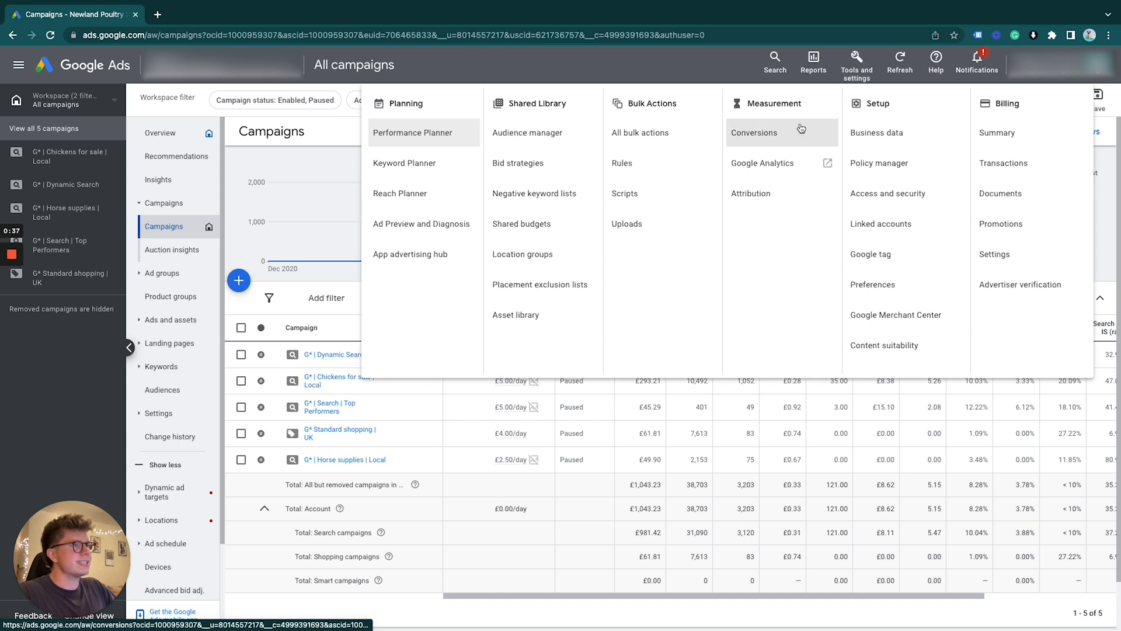
{"action": "mouse_move", "coordinate": [749, 132]}
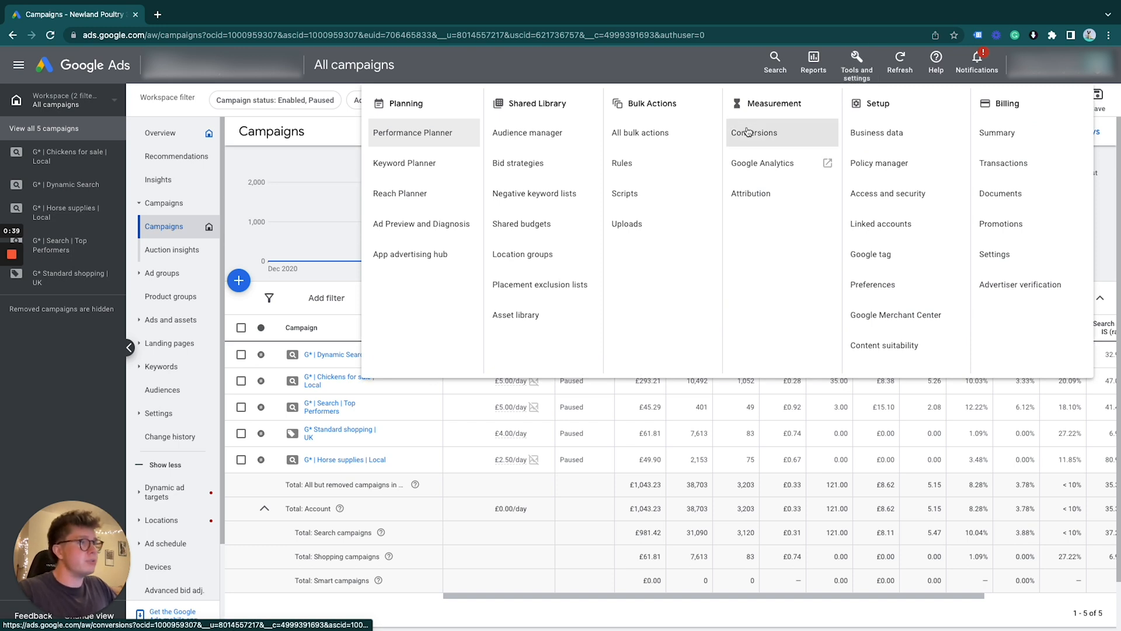
{"action": "left_click", "coordinate": [755, 132]}
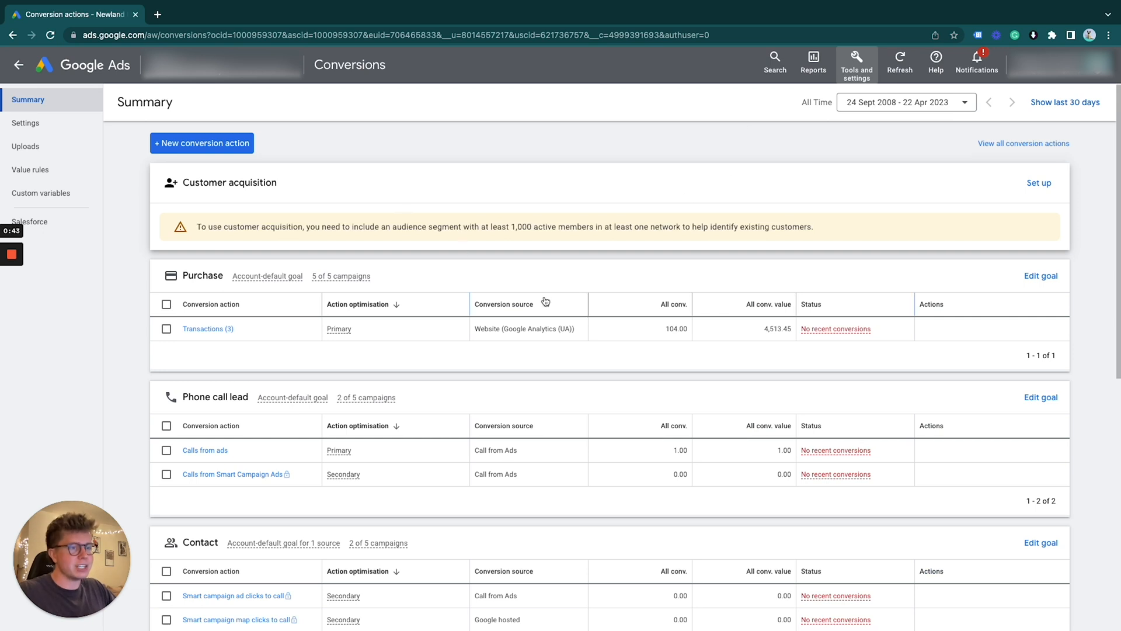
- Scroll past the goal tables down to the empty Custom goals section
{"action": "scroll", "scroll_direction": "down", "scroll_amount": 3}
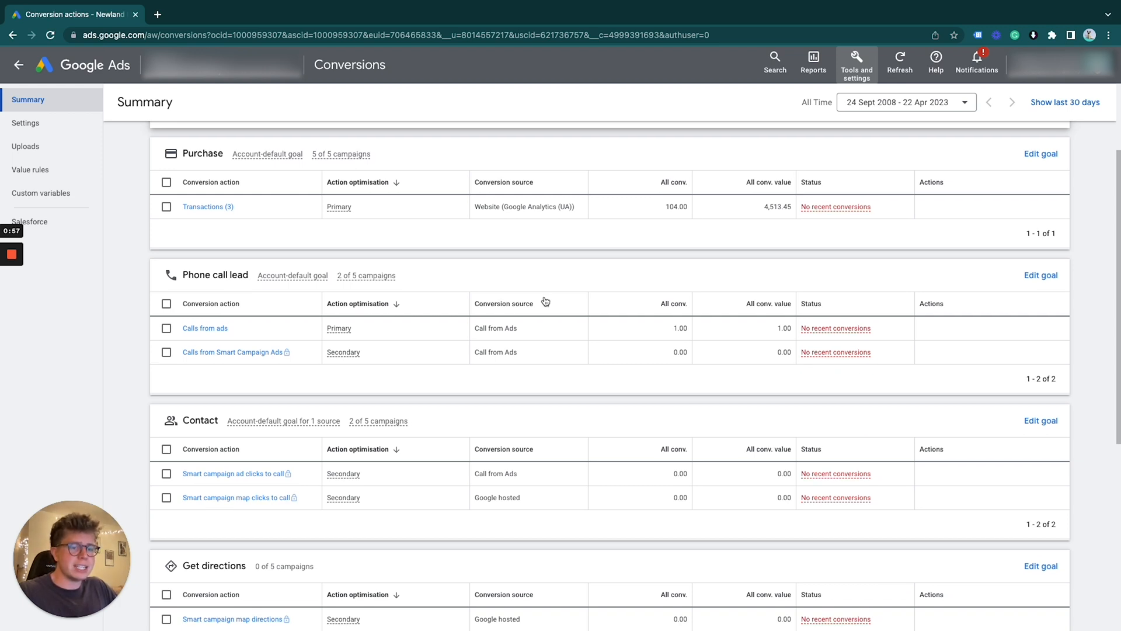
{"action": "scroll", "scroll_direction": "down", "scroll_amount": 3}
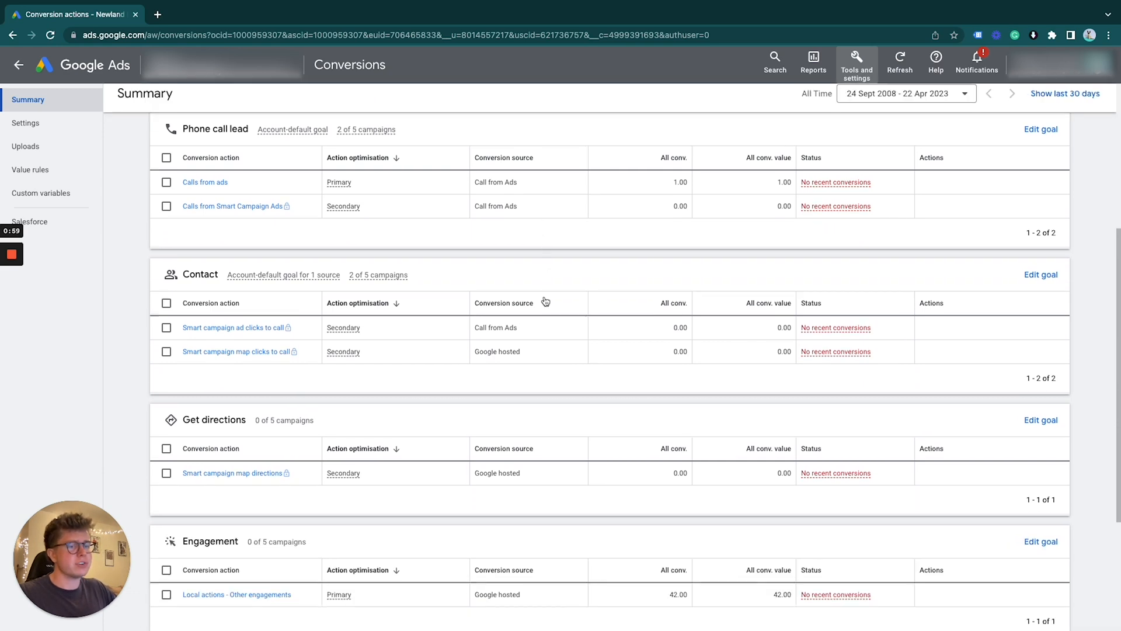
{"action": "scroll", "scroll_direction": "down", "scroll_amount": 3}
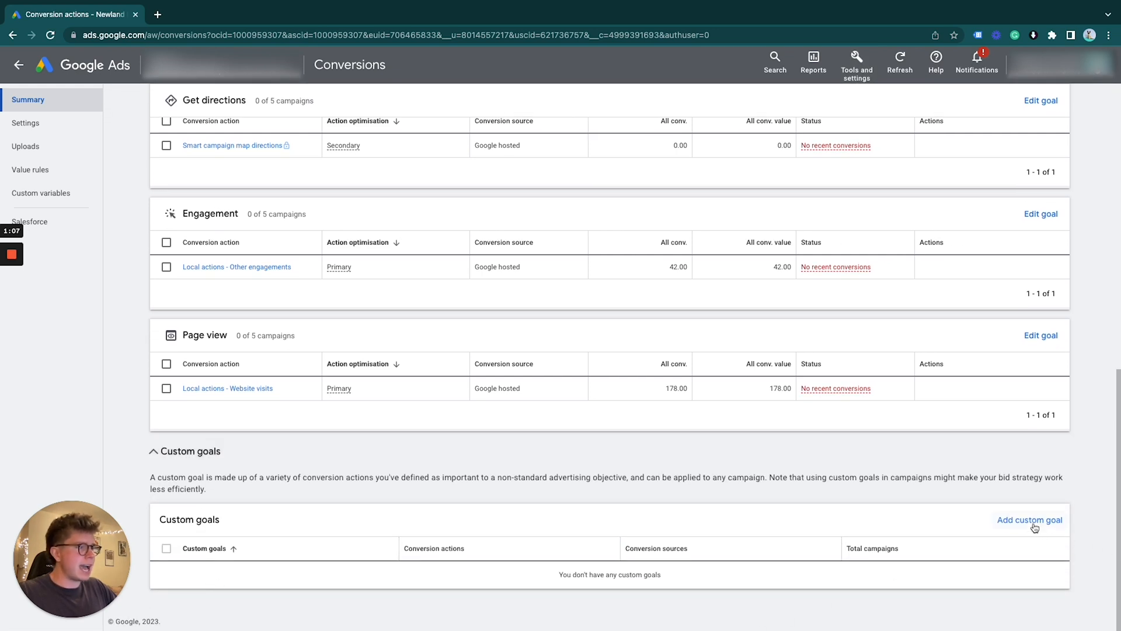
- Add a custom goal named 'Purchase' containing the Transactions (3) action and save it
{"action": "left_click", "coordinate": [1030, 520]}
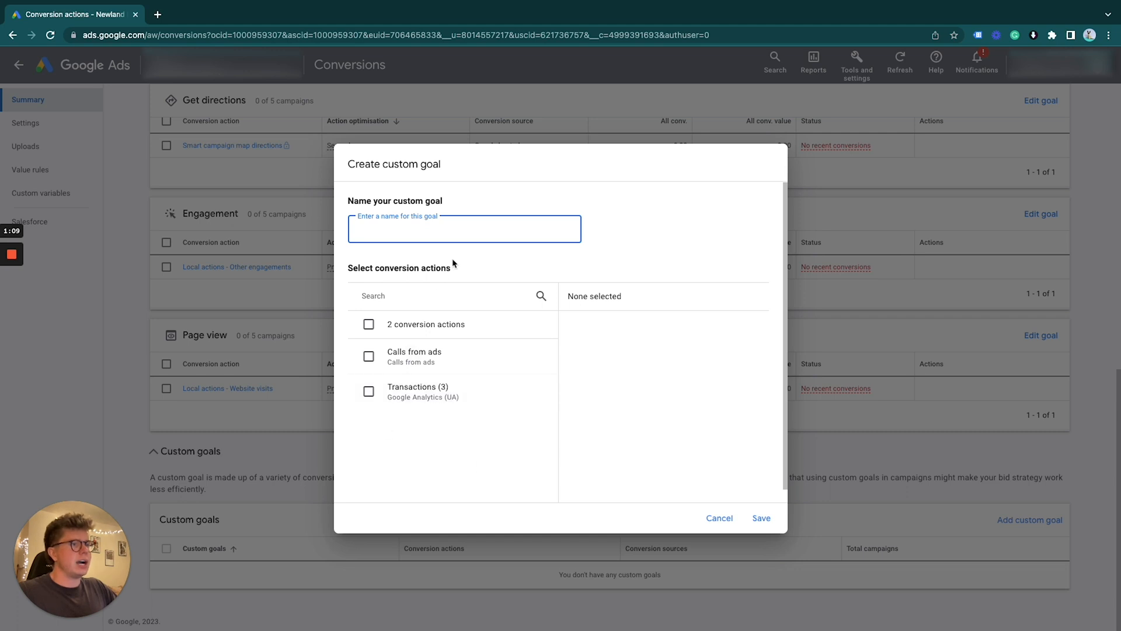
{"action": "type", "text": "Purchas"}
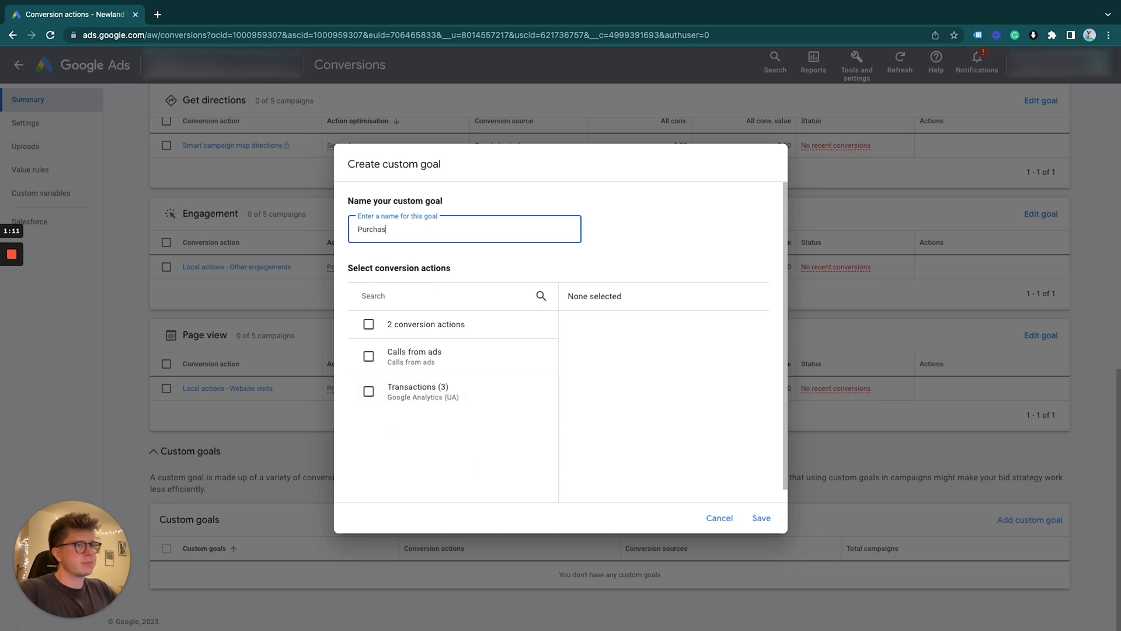
{"action": "type", "text": "e"}
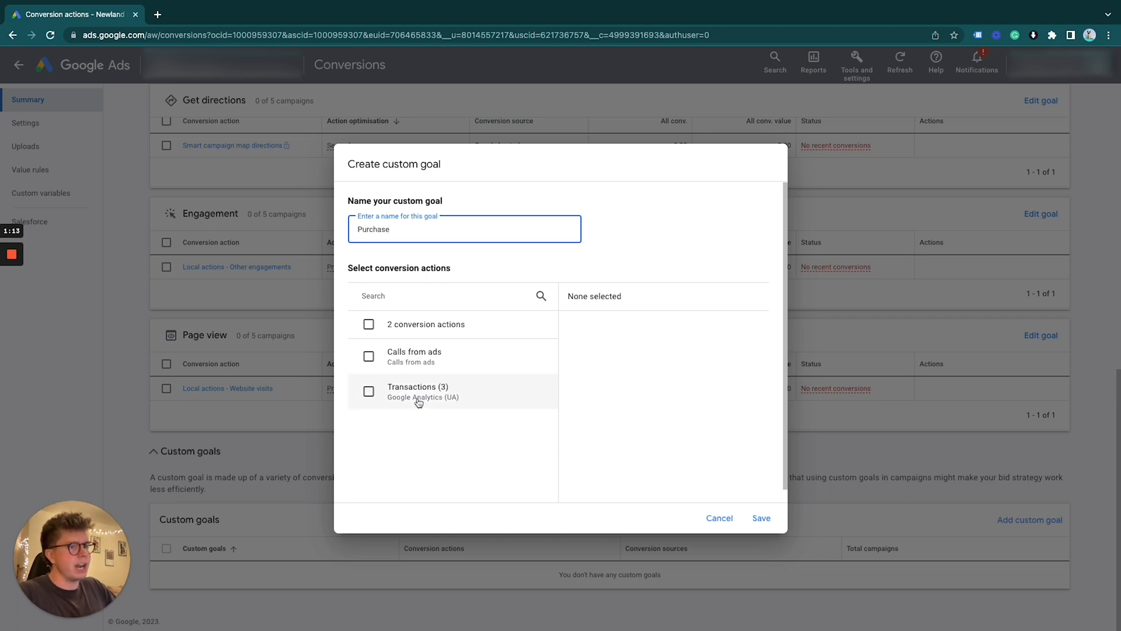
{"action": "left_click", "coordinate": [368, 391]}
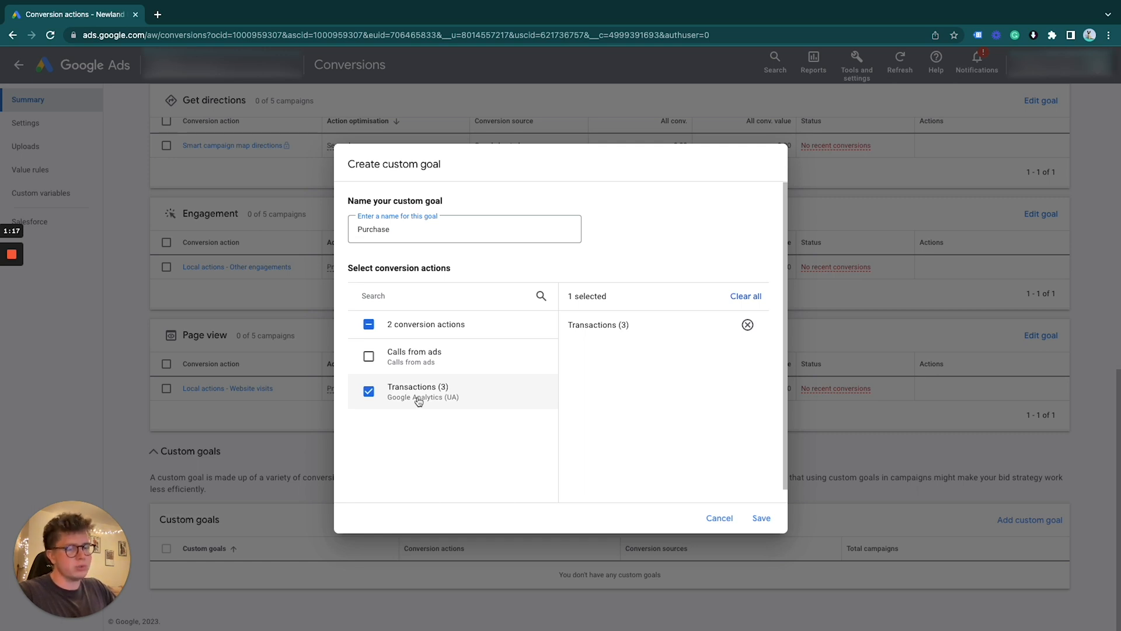
{"action": "mouse_move", "coordinate": [422, 444]}
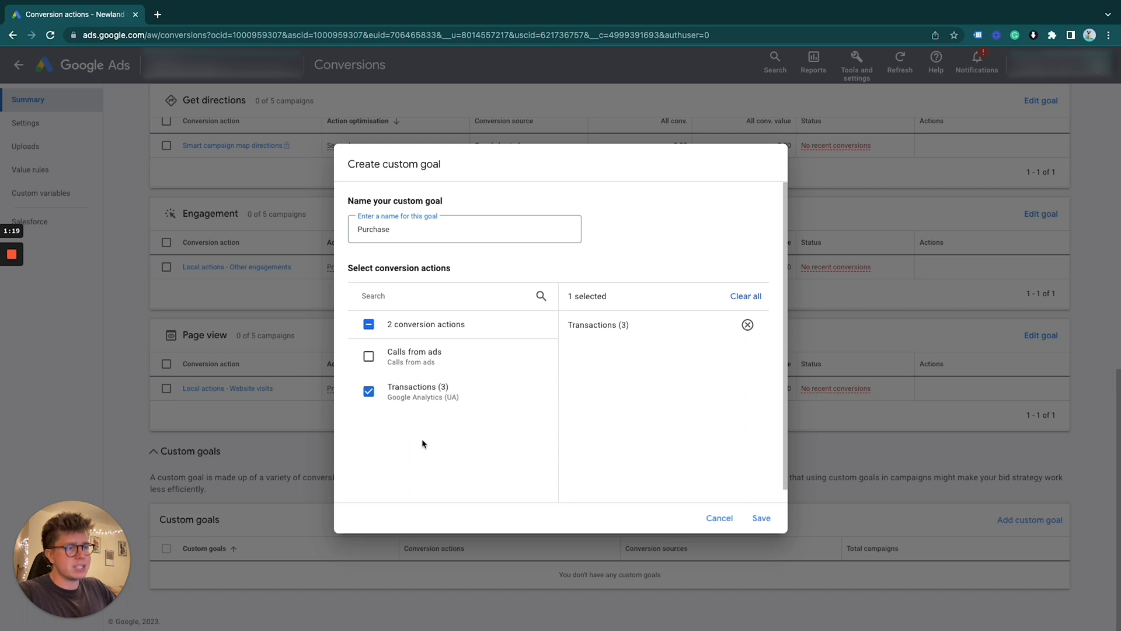
{"action": "mouse_move", "coordinate": [438, 486]}
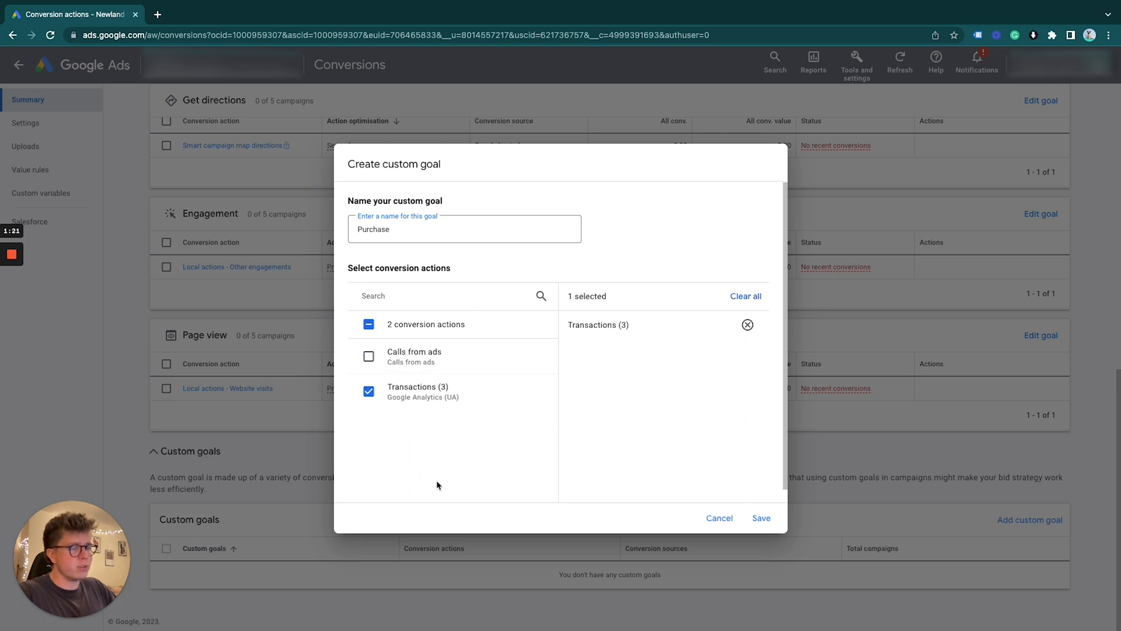
{"action": "mouse_move", "coordinate": [448, 404]}
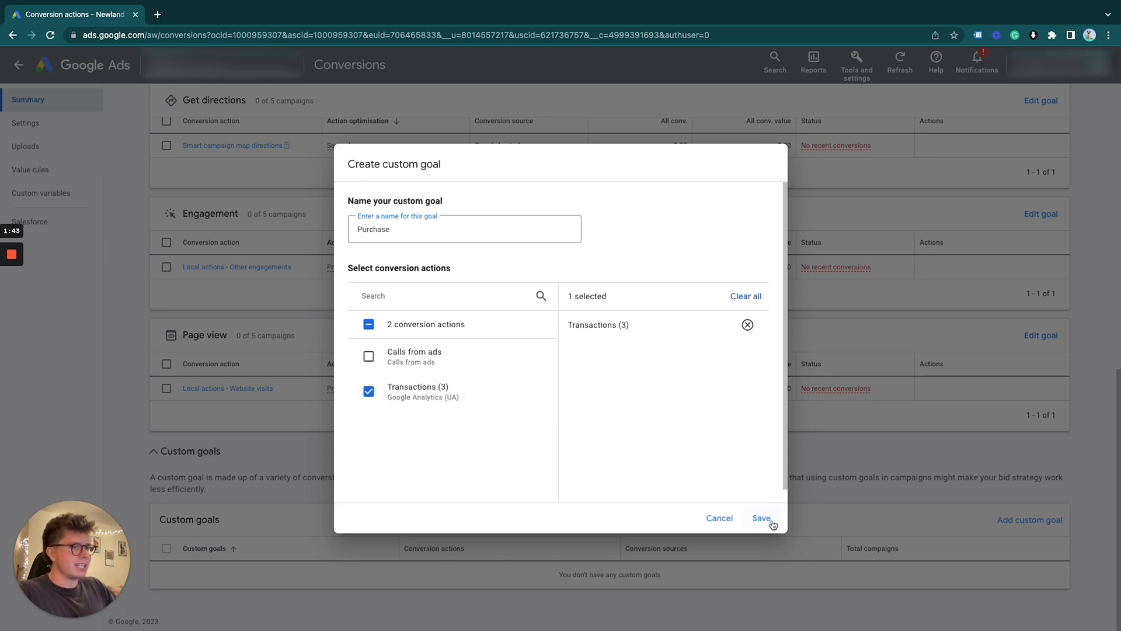
{"action": "left_click", "coordinate": [760, 517]}
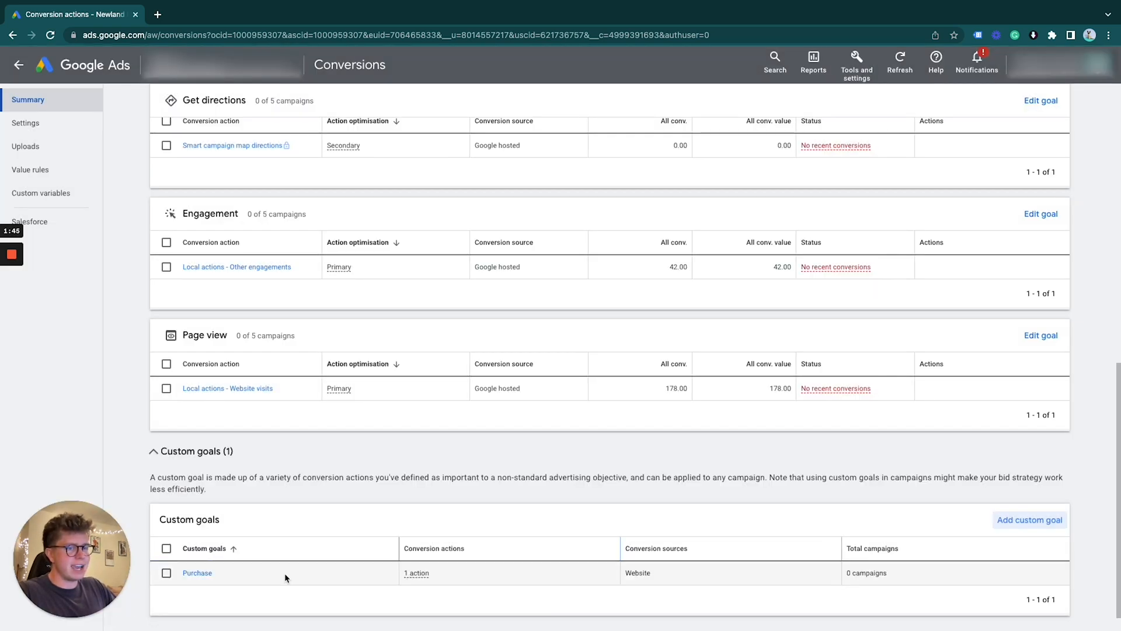
- Reach the G* | Chickens for sale | Local campaign's Ad groups page
{"action": "scroll", "scroll_direction": "down", "scroll_amount": 3}
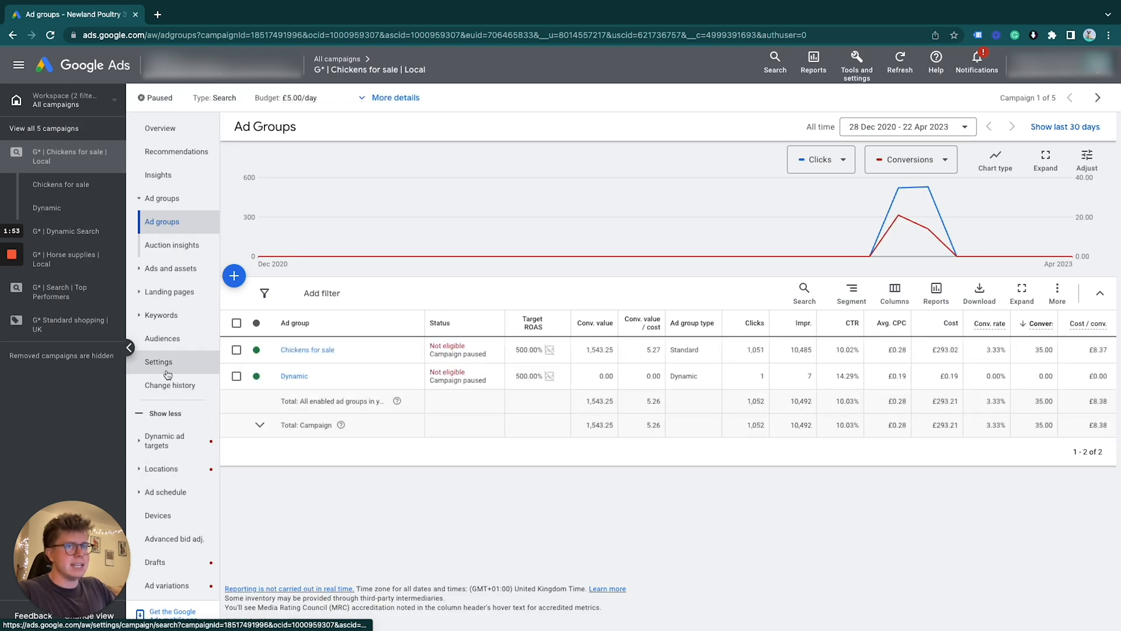
- In the campaign's Settings, switch Goals to 'Use campaign-specific goal settings'
{"action": "left_click", "coordinate": [159, 361]}
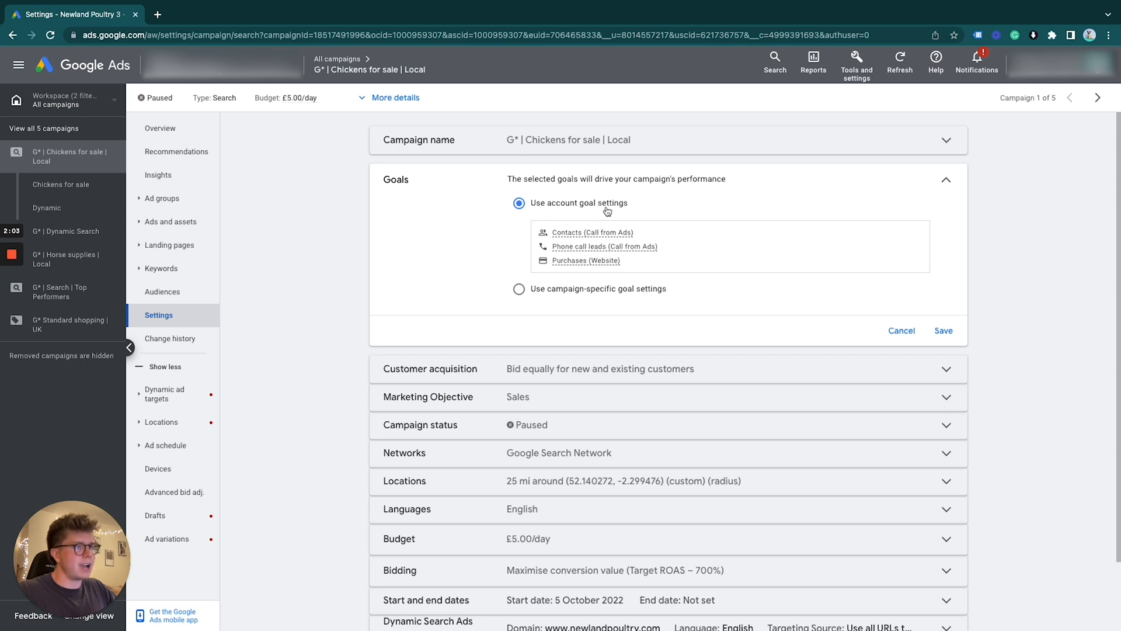
{"action": "mouse_move", "coordinate": [542, 294]}
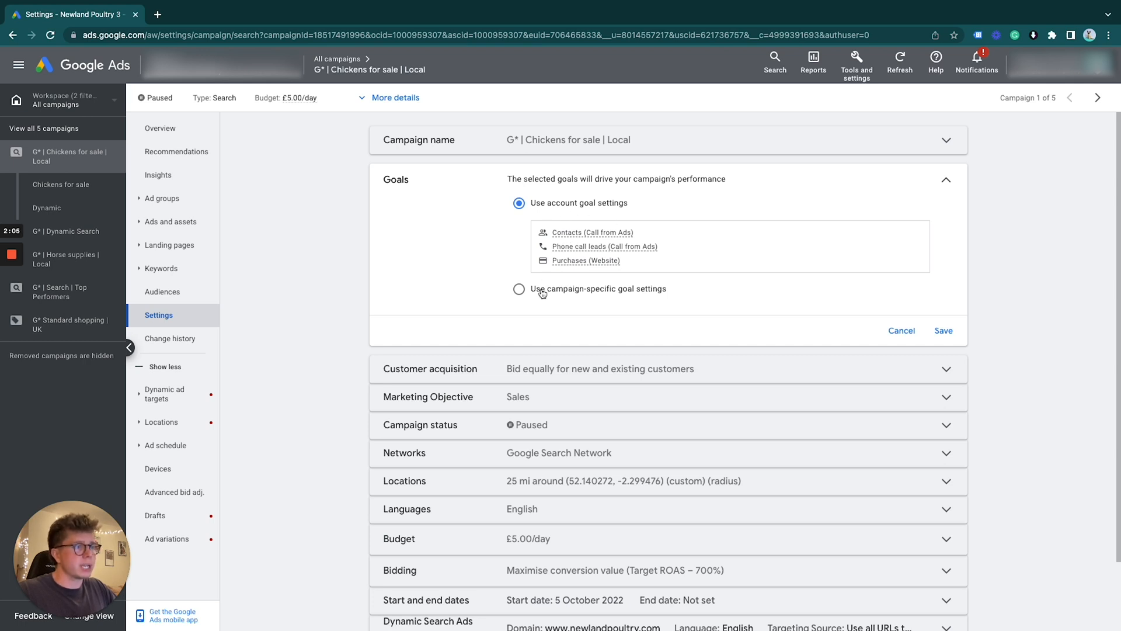
{"action": "left_click", "coordinate": [519, 289]}
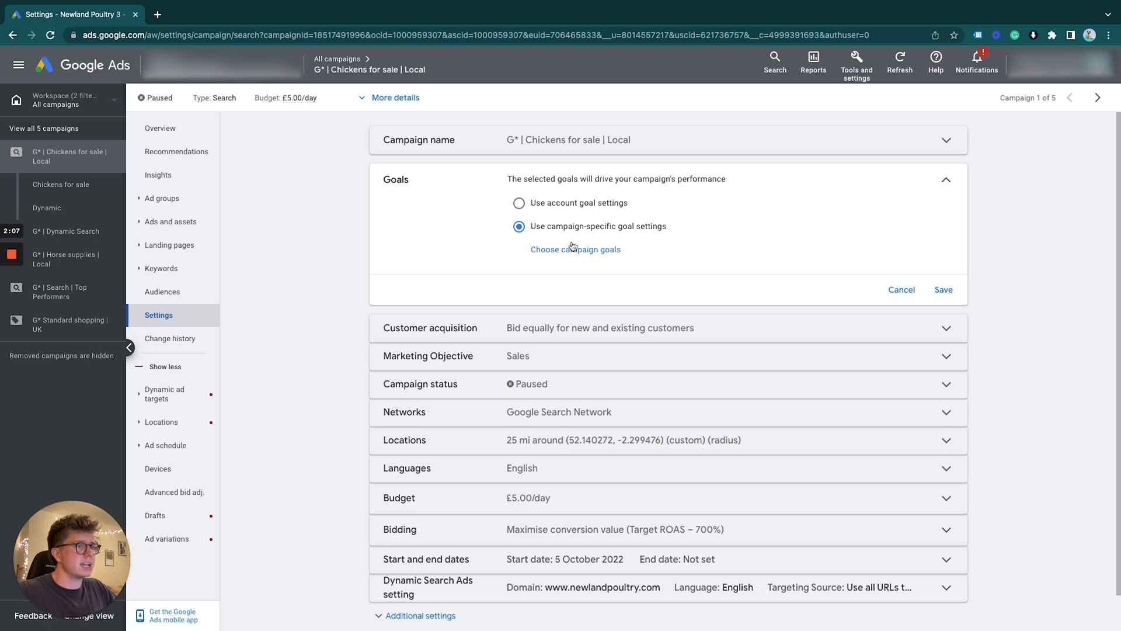
{"action": "mouse_move", "coordinate": [572, 253]}
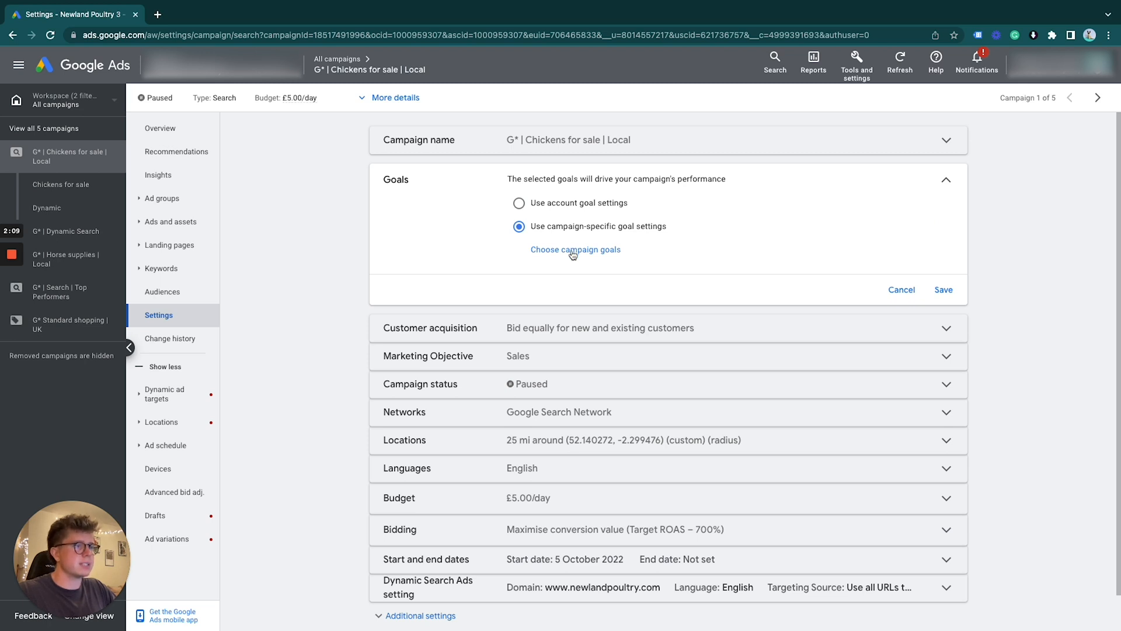
- Choose Purchase (custom) as the campaign's only goal and save
{"action": "left_click", "coordinate": [575, 250]}
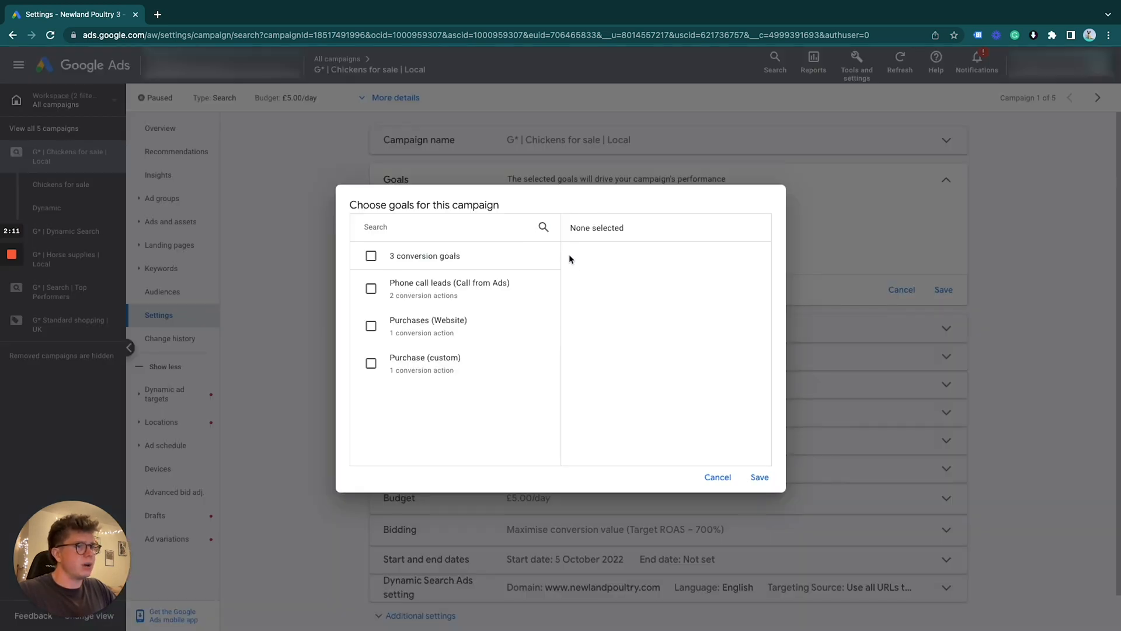
{"action": "mouse_move", "coordinate": [370, 381]}
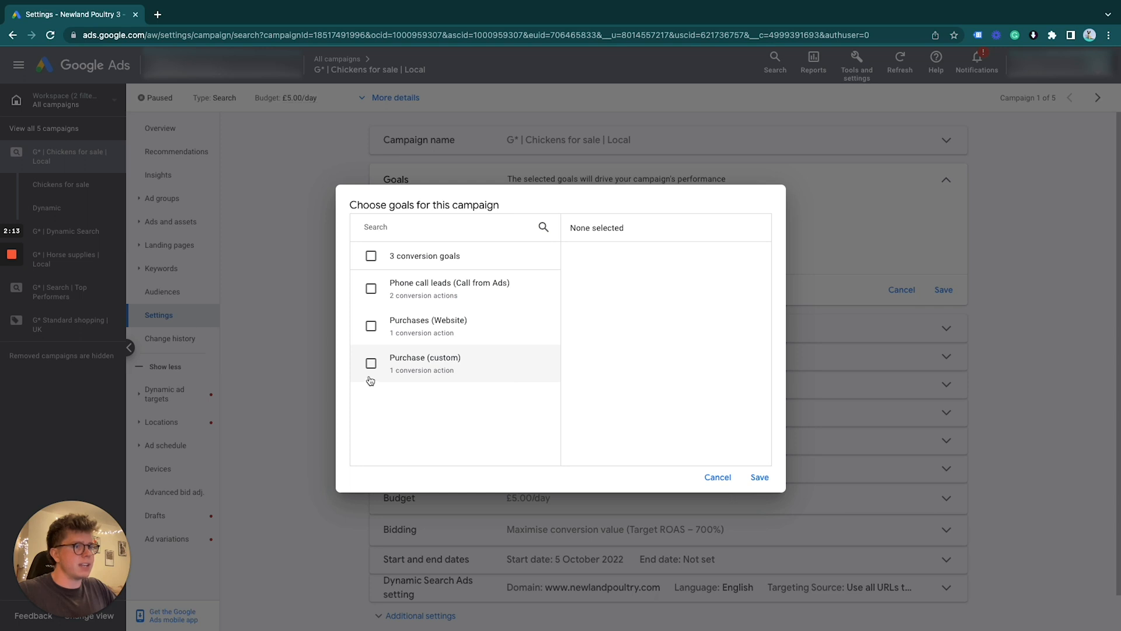
{"action": "mouse_move", "coordinate": [397, 370]}
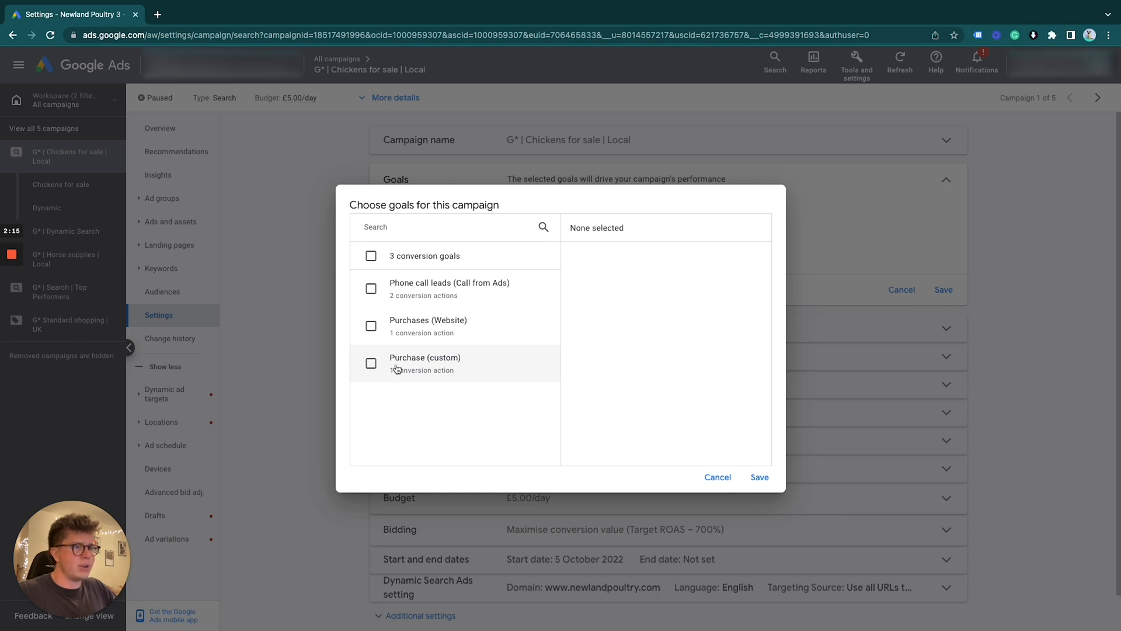
{"action": "left_click", "coordinate": [371, 363]}
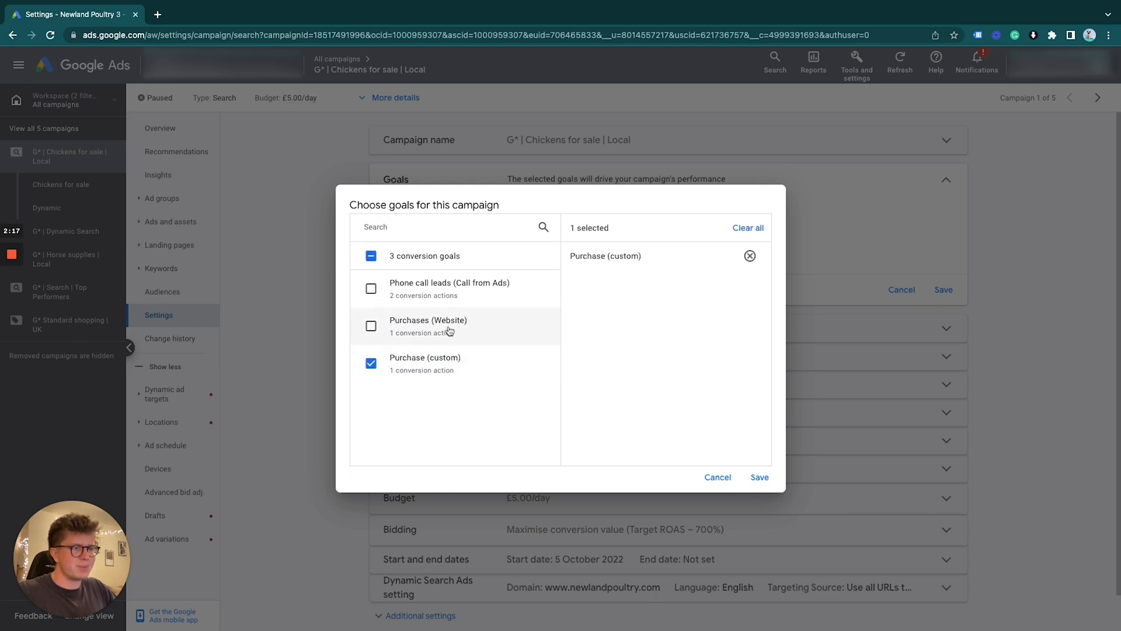
{"action": "mouse_move", "coordinate": [645, 445]}
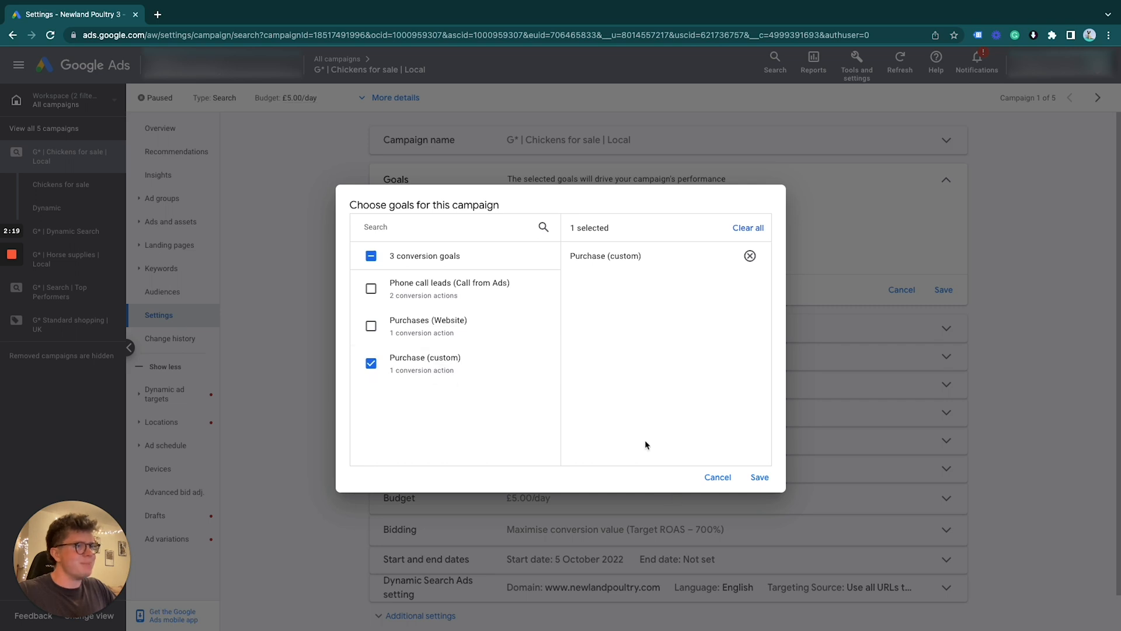
{"action": "mouse_move", "coordinate": [760, 476]}
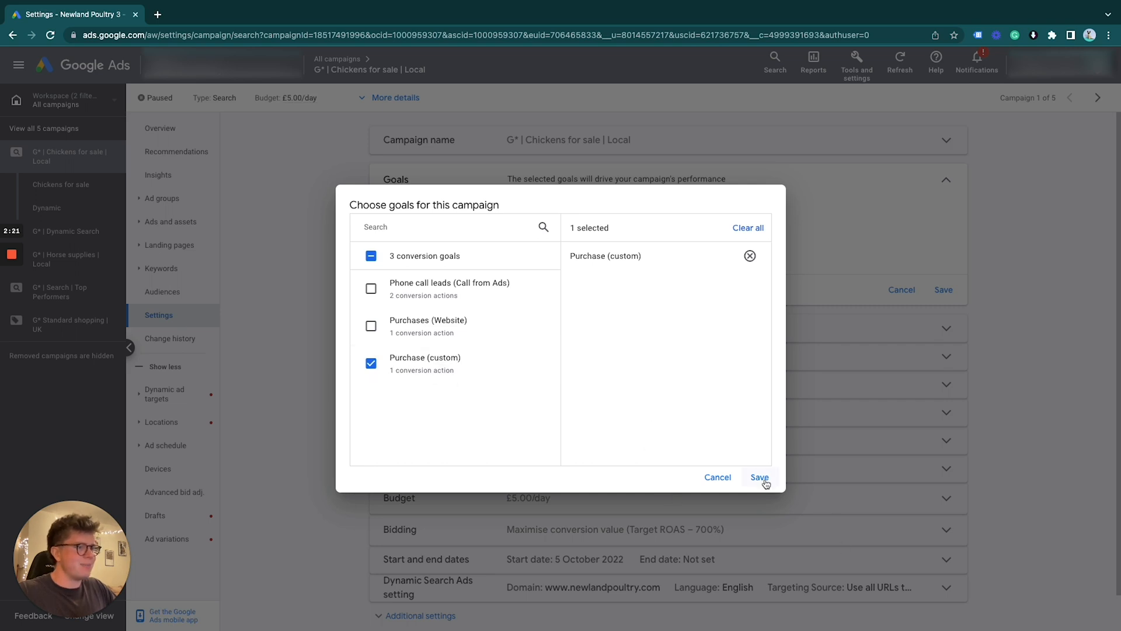
{"action": "left_click", "coordinate": [759, 477]}
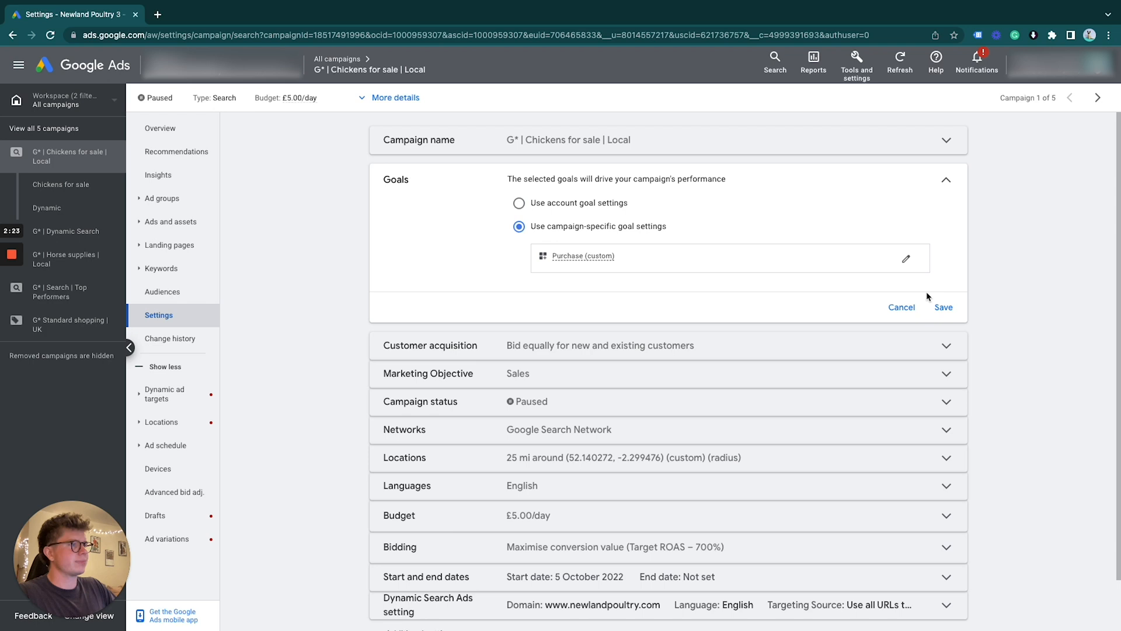